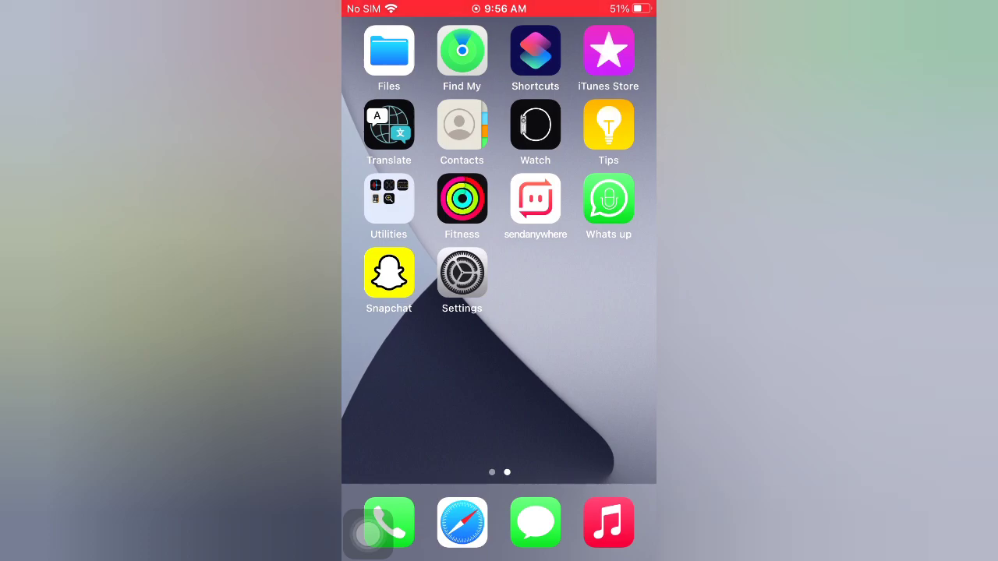
- Go to General > Reset in Settings and choose Reset Network Settings
click(461, 273)
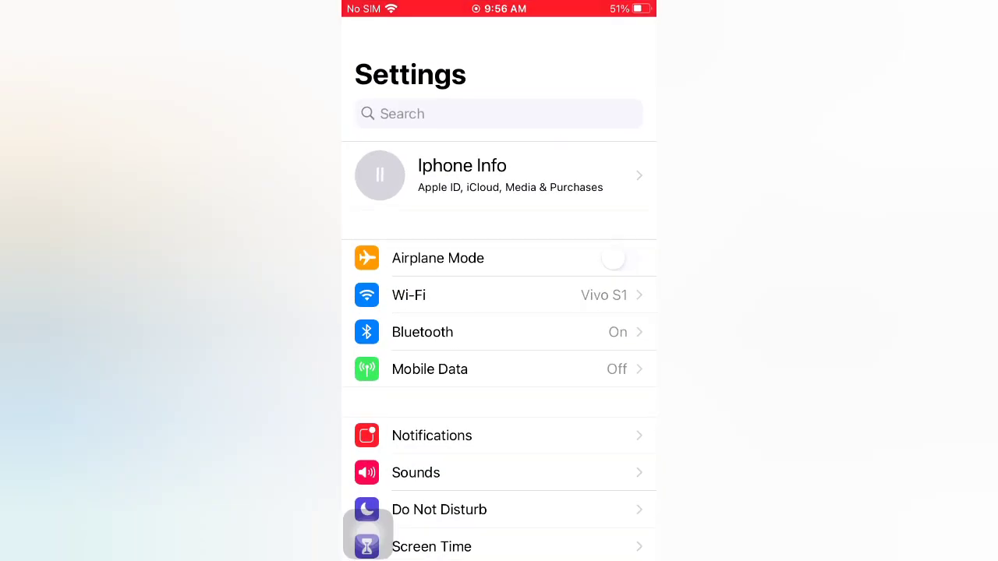
scroll(down, 3)
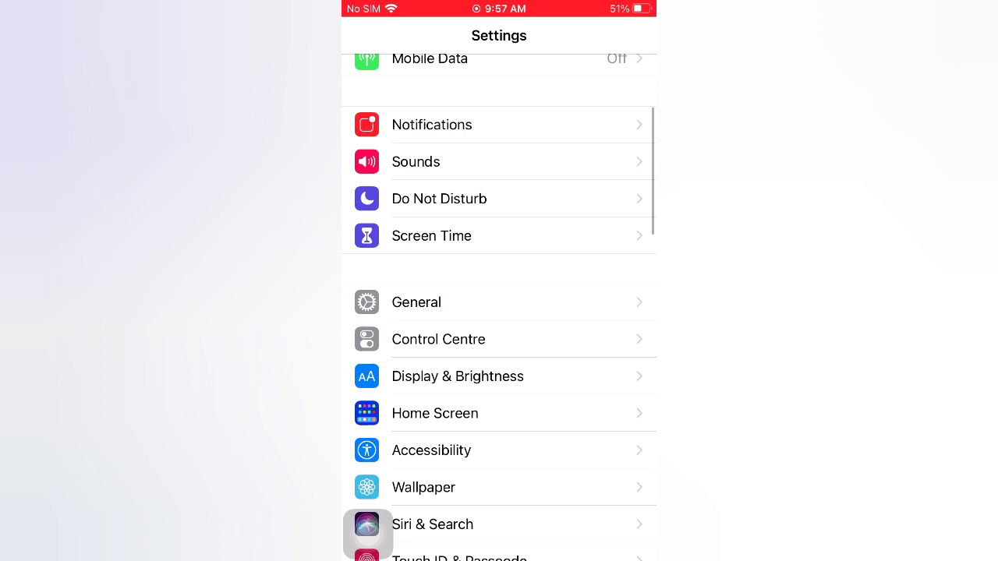
click(417, 302)
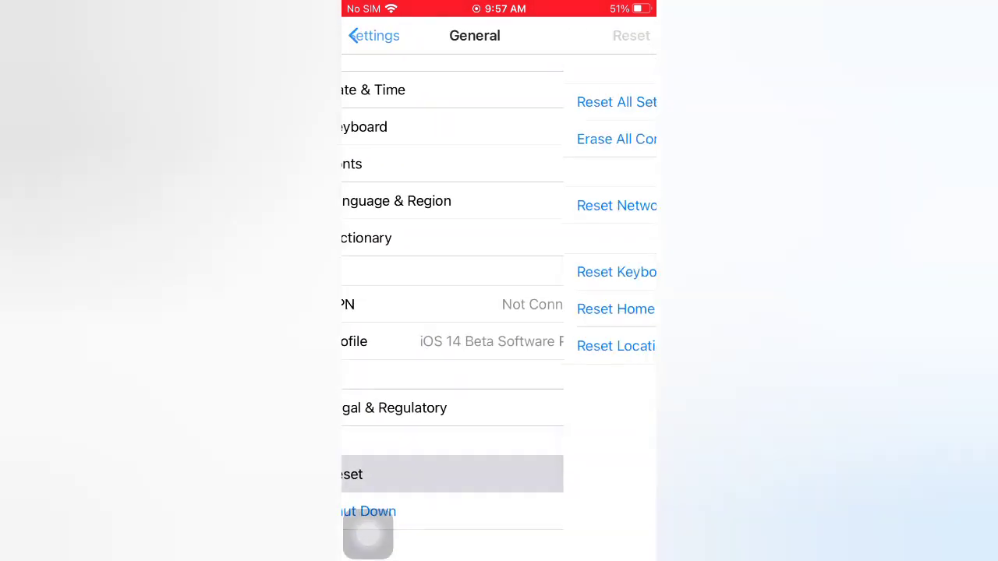
click(352, 474)
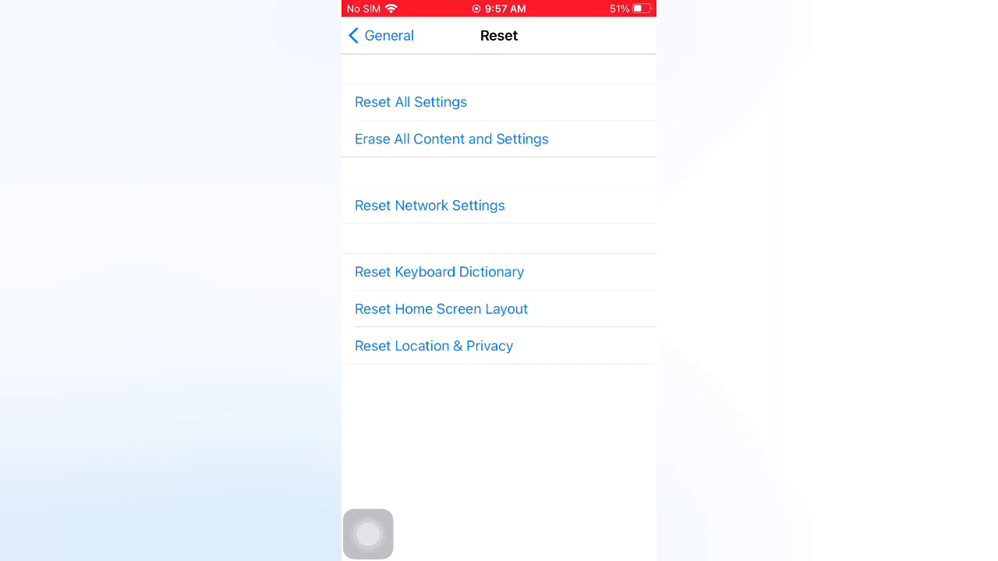
click(430, 205)
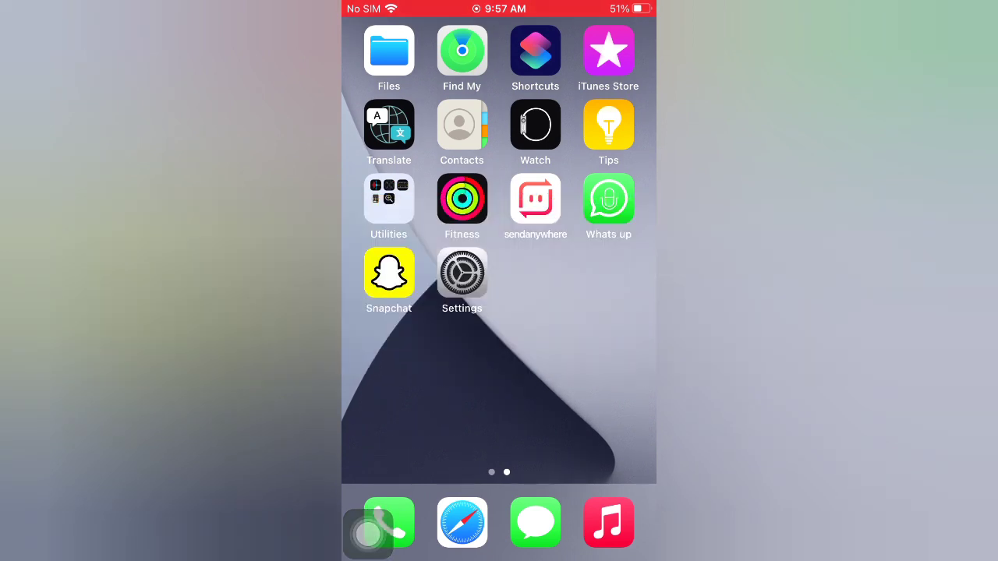
click(462, 272)
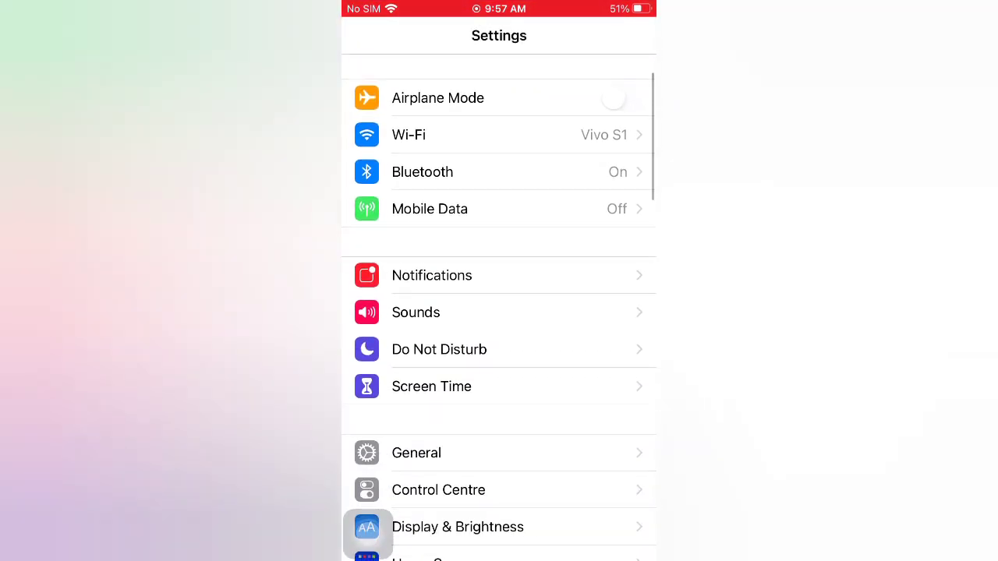
click(416, 453)
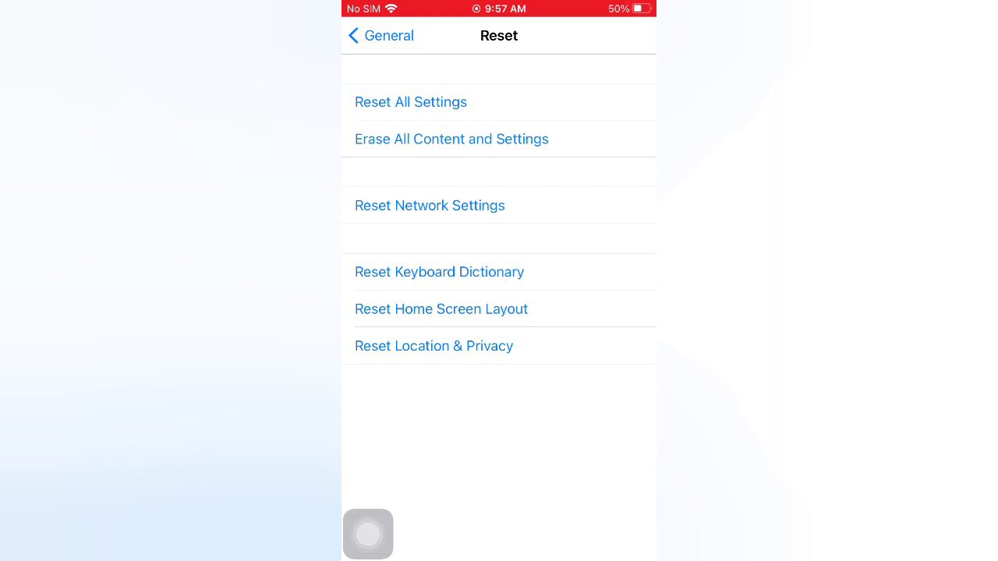
click(451, 139)
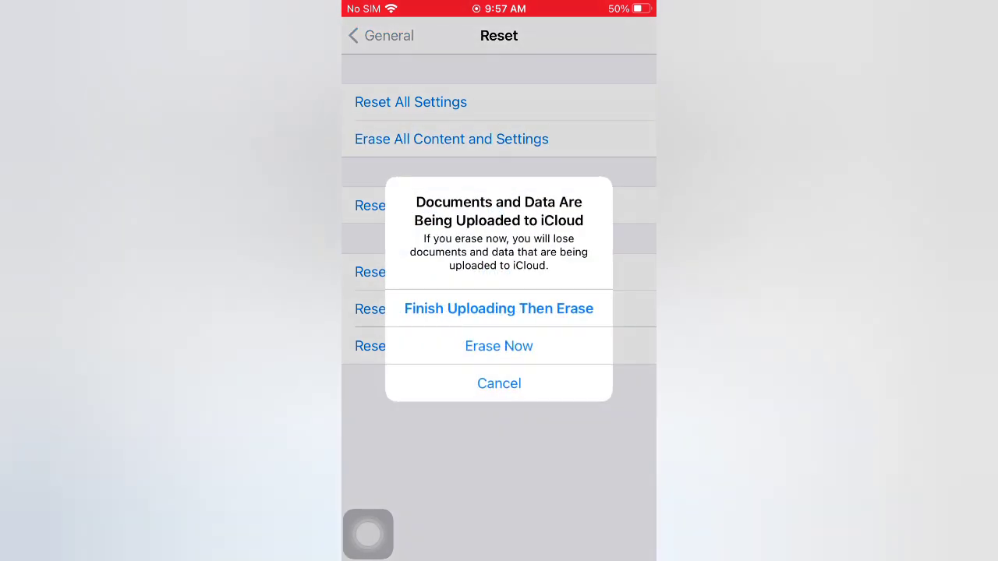
click(498, 345)
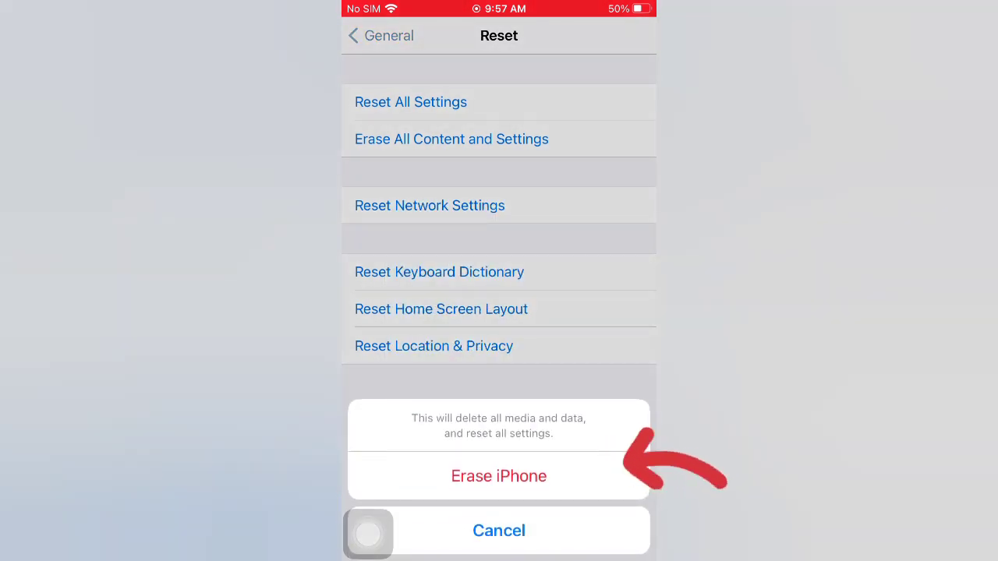
click(498, 530)
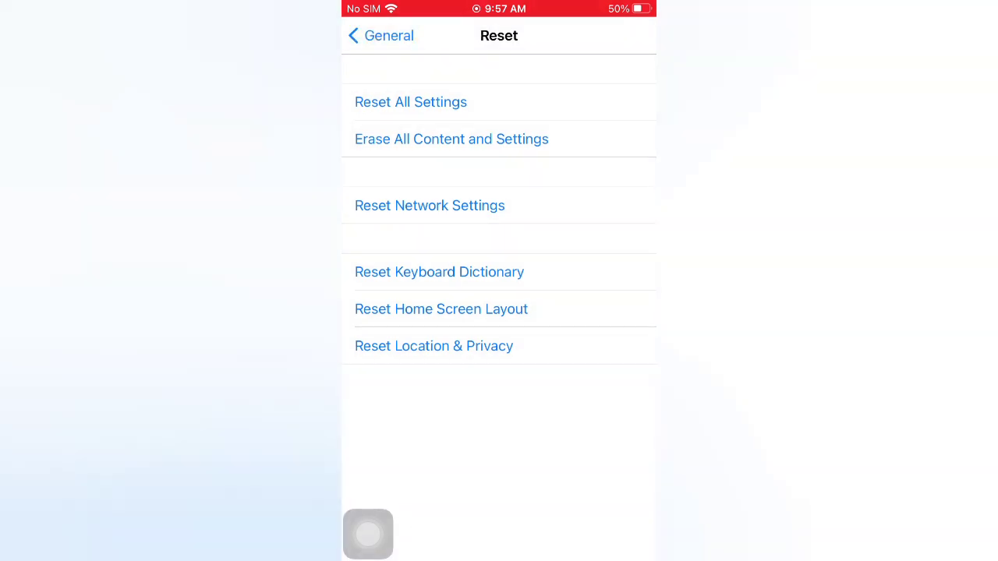
click(380, 36)
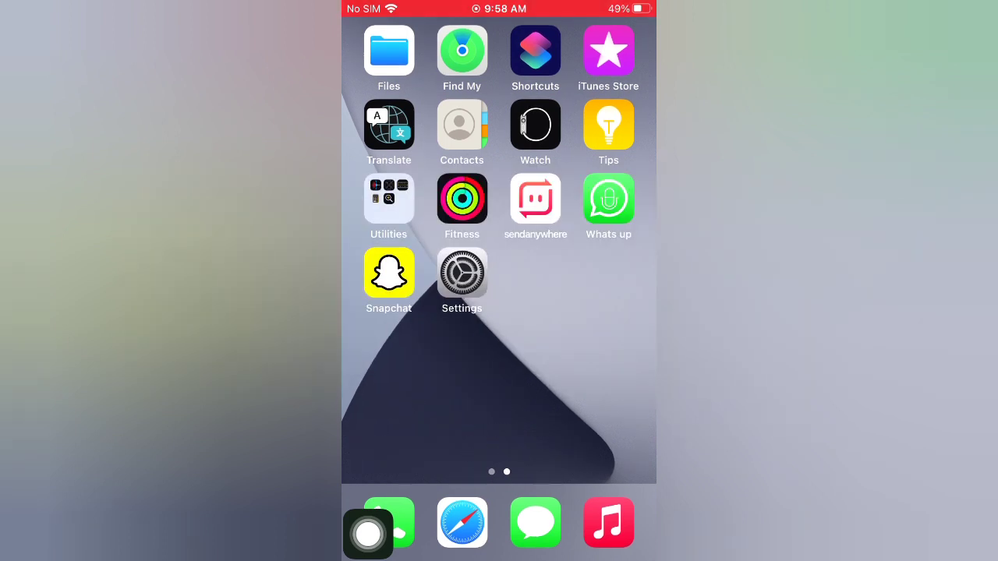
- Reopen Settings, enter General, and scroll to the bottom where Shut Down is listed
click(462, 272)
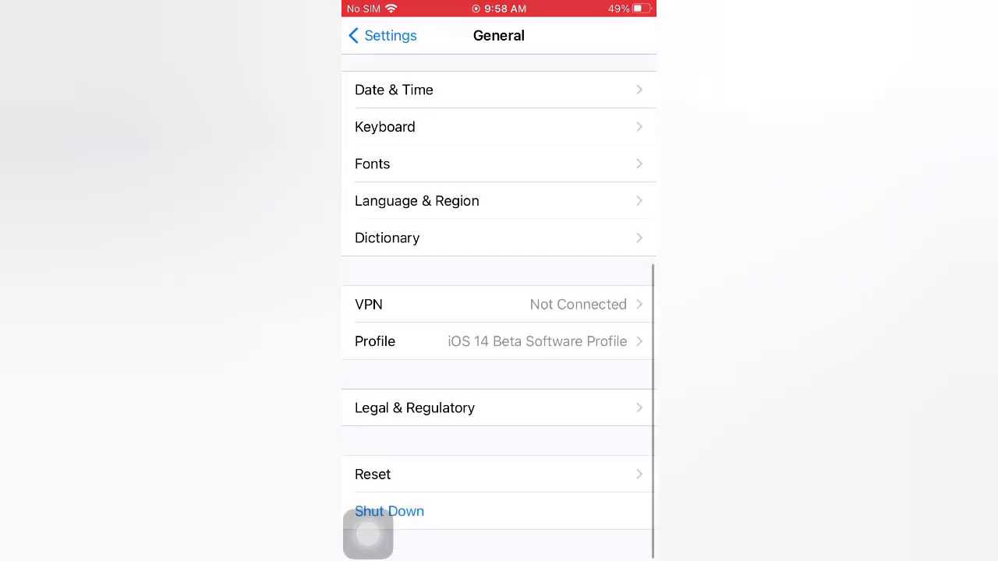
click(389, 511)
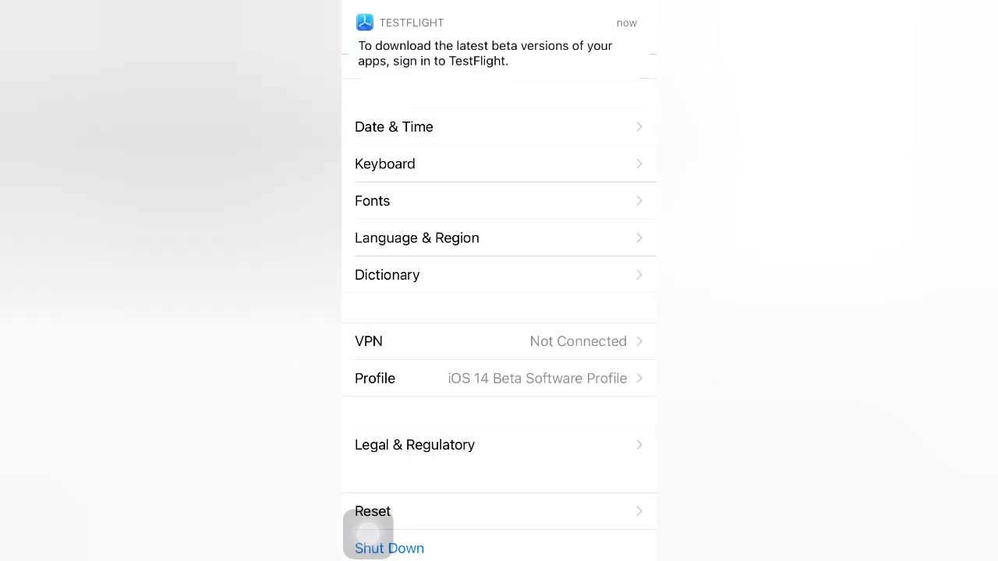
scroll(down, 3)
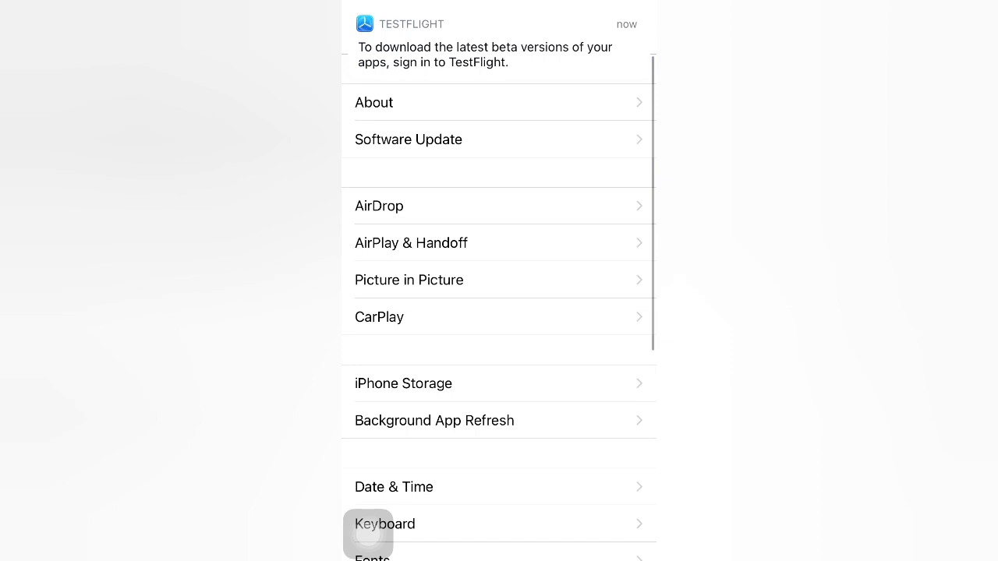